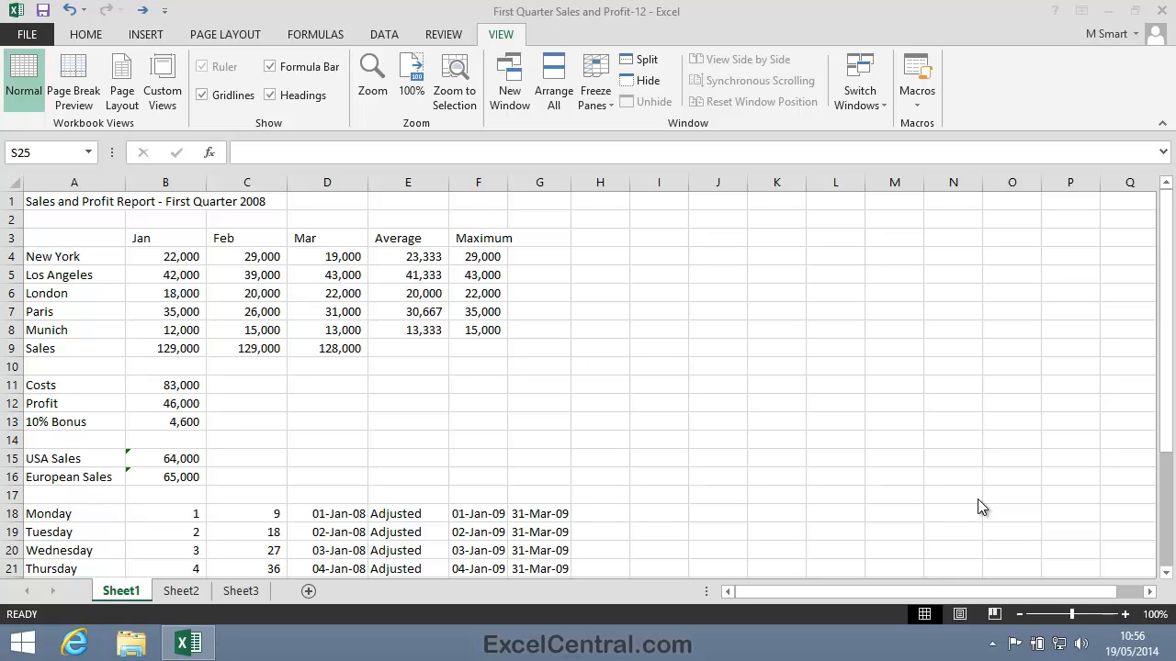
Adjust the worksheet magnification with the status-bar zoom slider and its step button.
click(73, 201)
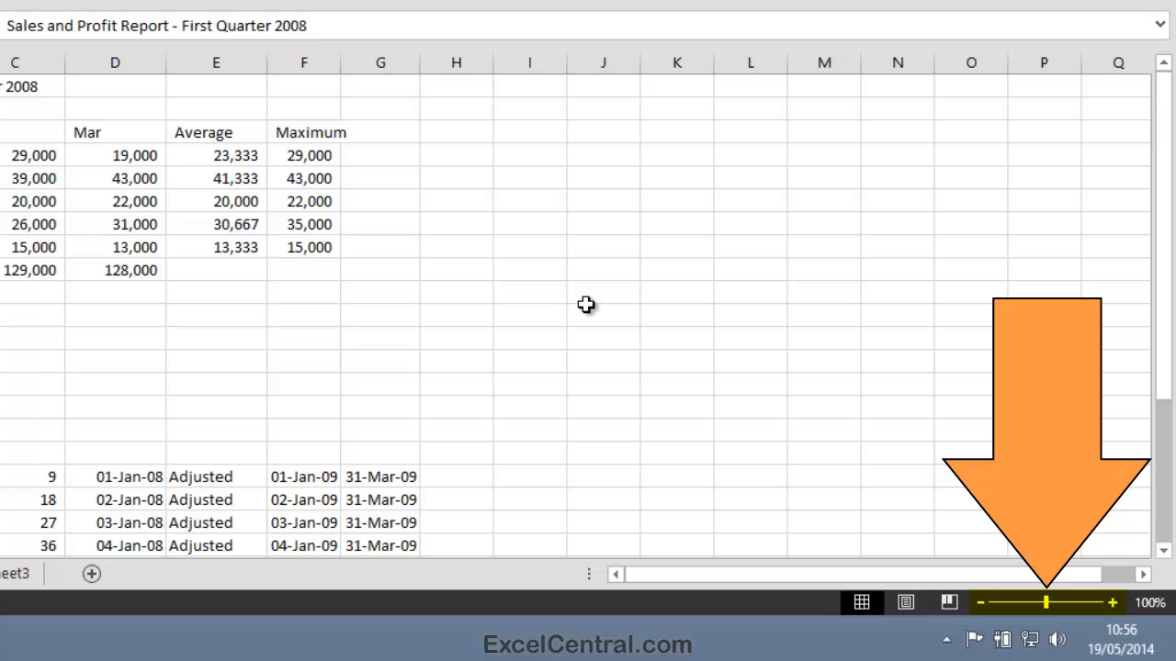
mouse_move(1051, 625)
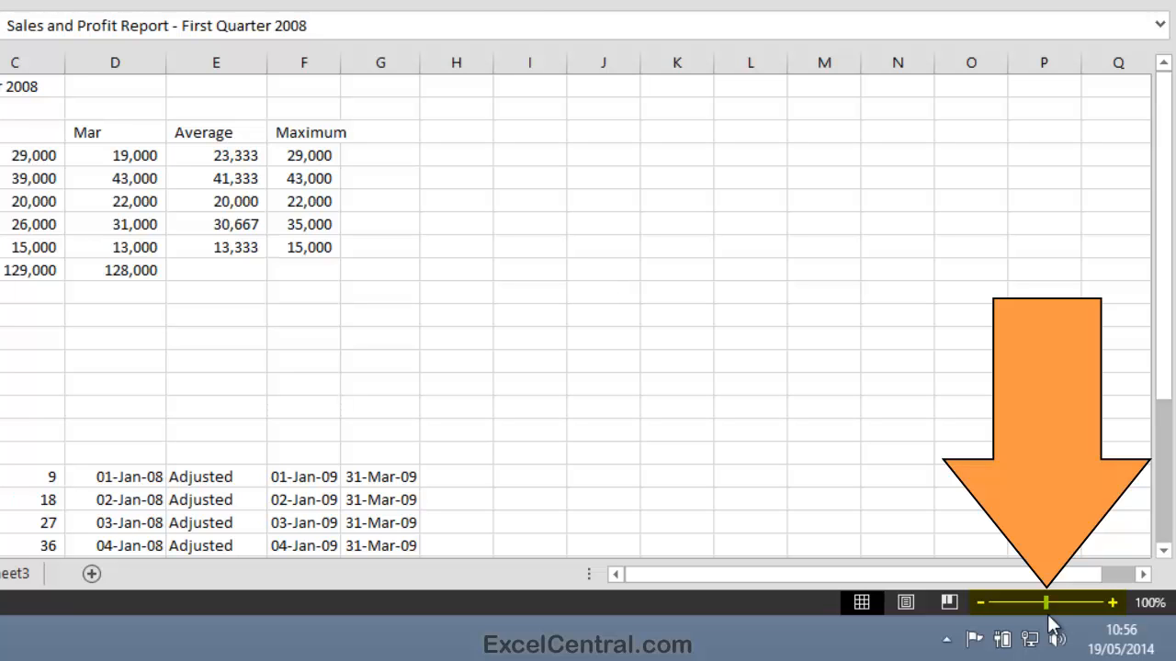
drag(1047, 603, 1081, 603)
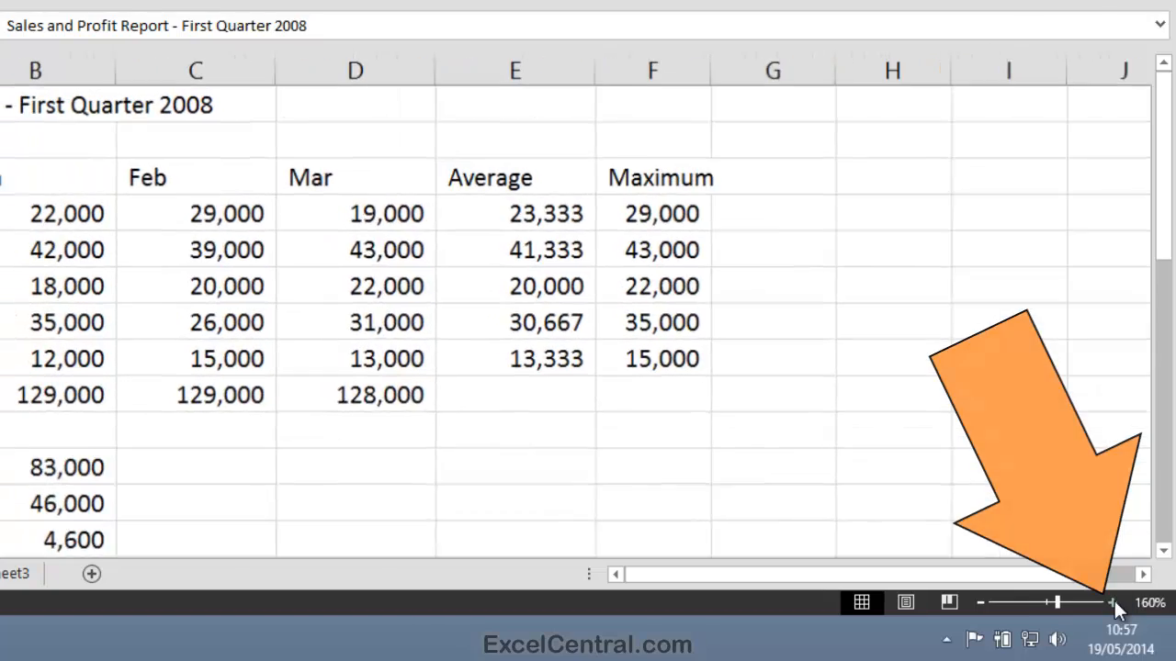
click(1111, 603)
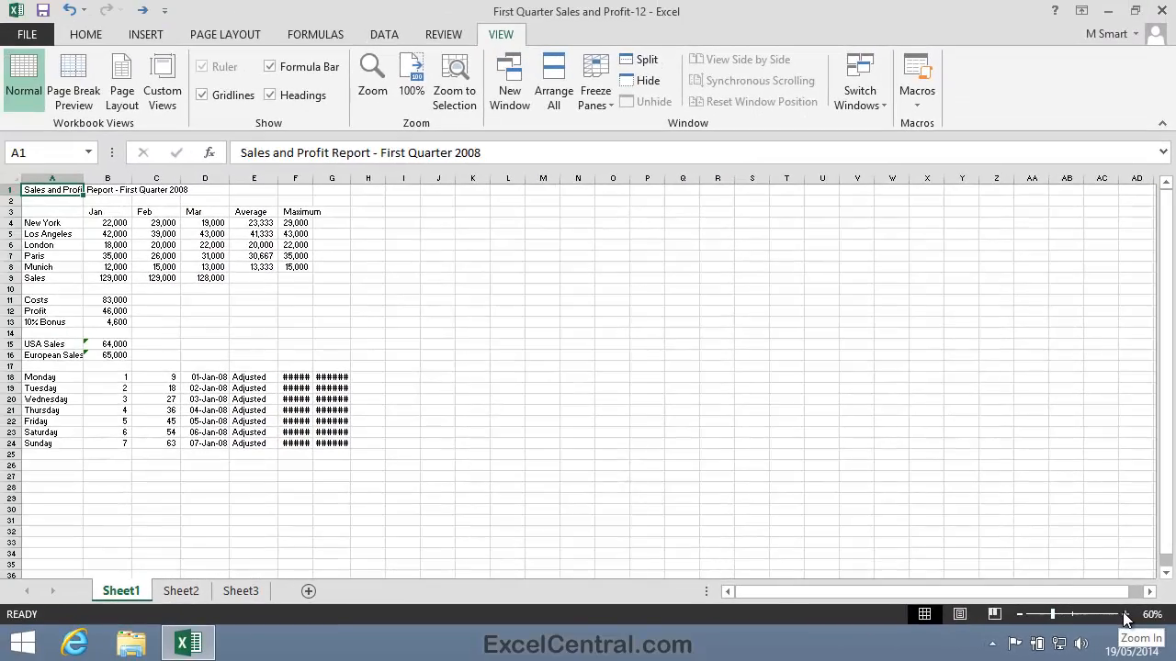
Restore normal zoom, select the January–March city sales A3:D9, and bring up the Zoom dialog.
click(1125, 614)
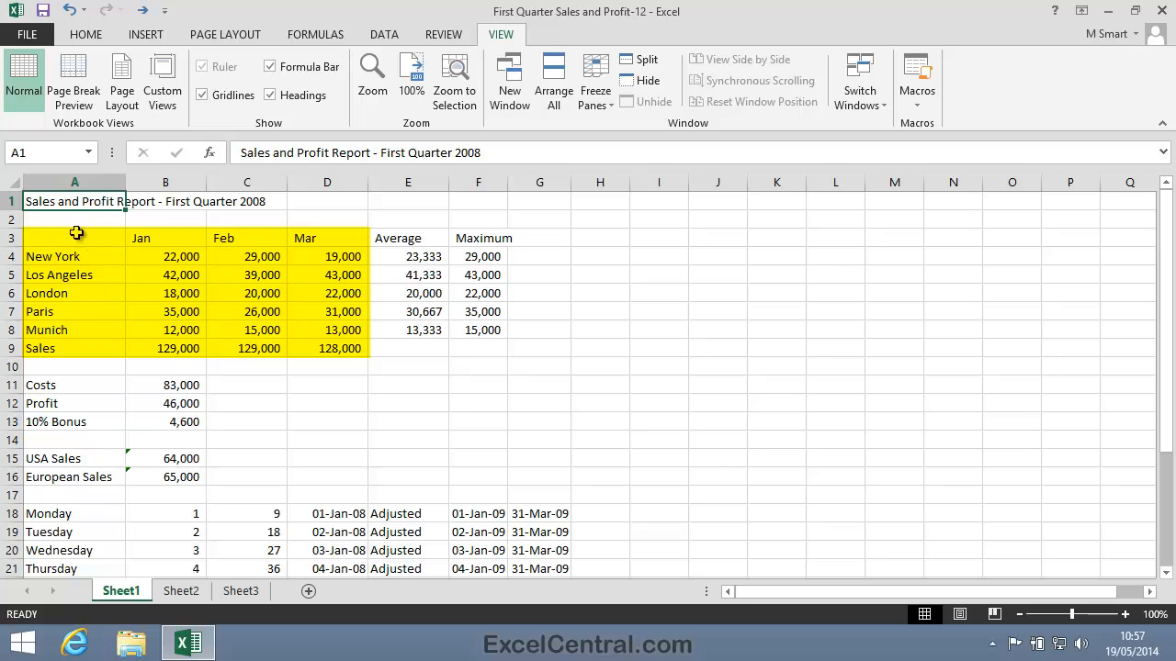
drag(74, 239, 327, 349)
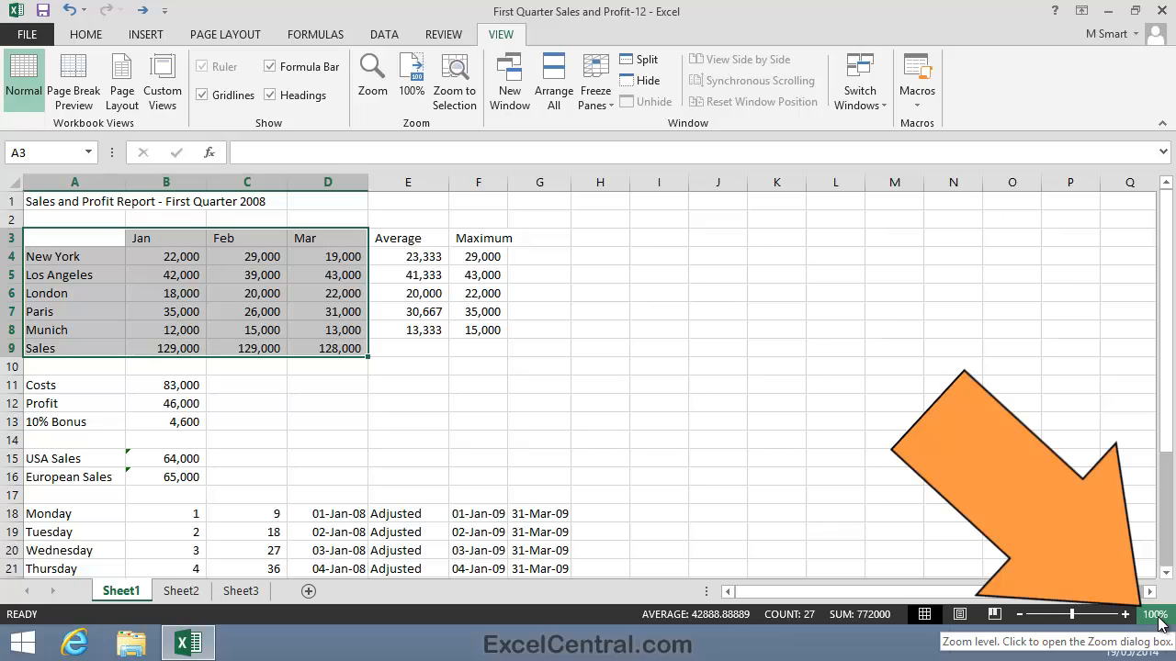
click(1154, 614)
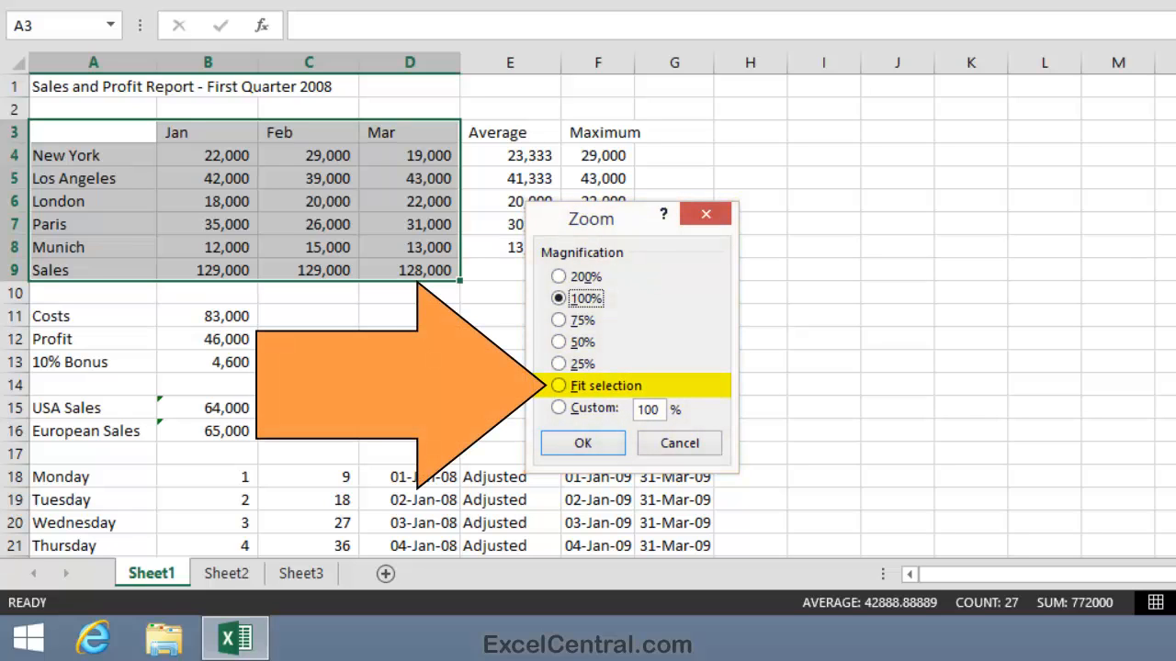
mouse_move(749, 426)
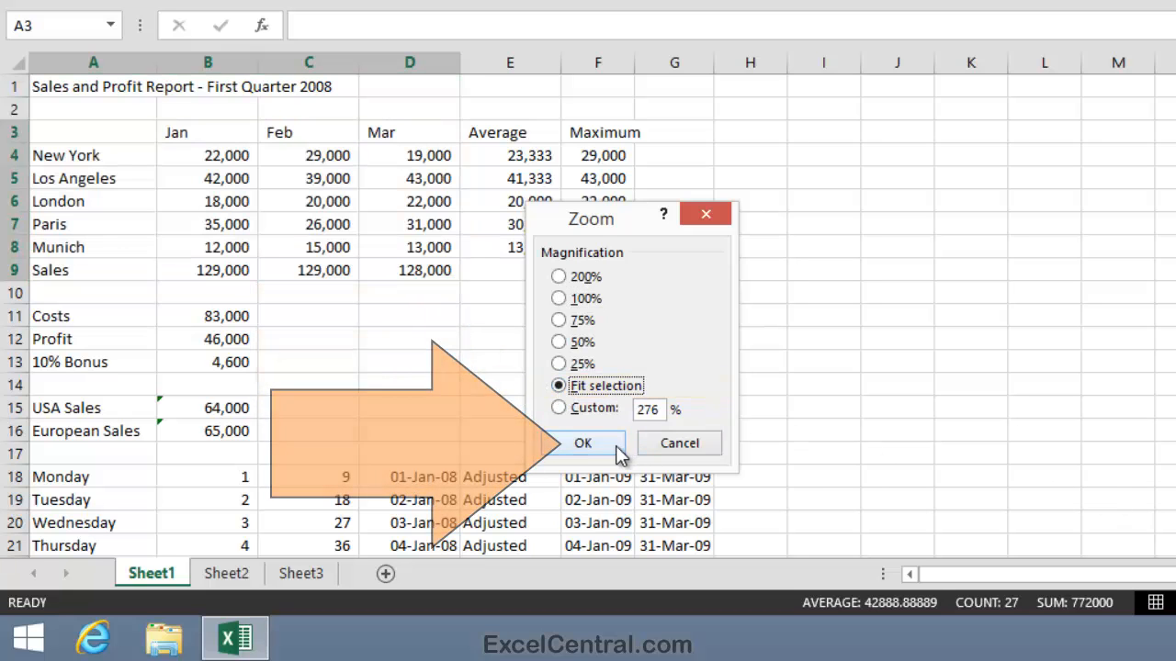
Fit the view to the selected city sales block, reaching 276% magnification.
click(582, 443)
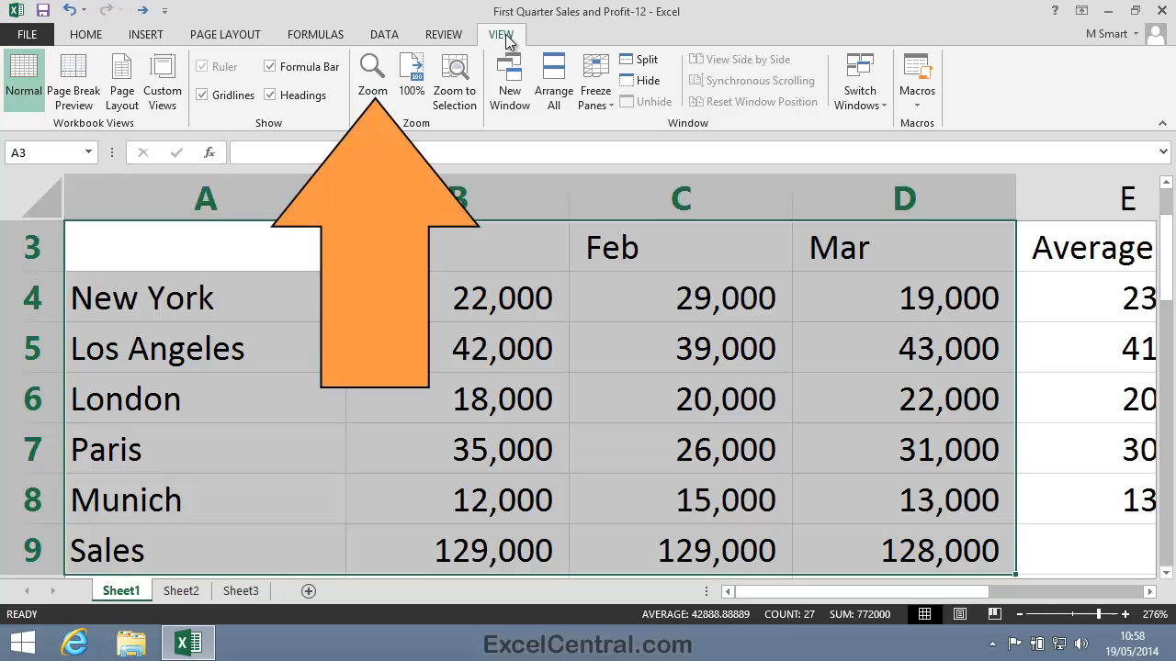
mouse_move(371, 72)
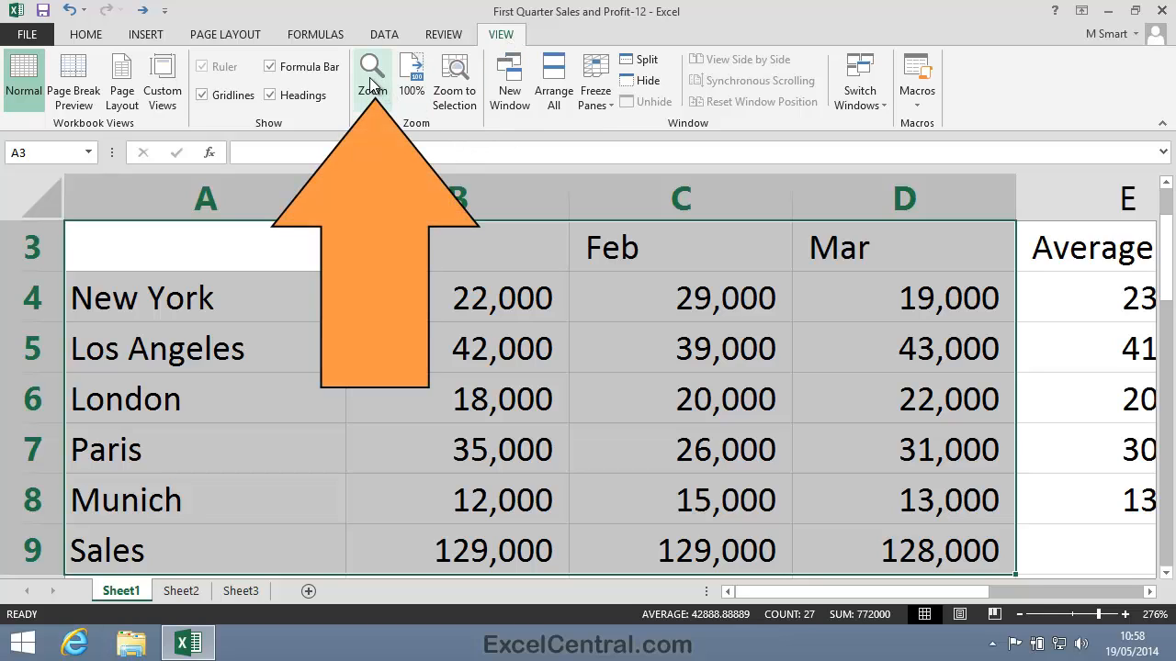
click(371, 77)
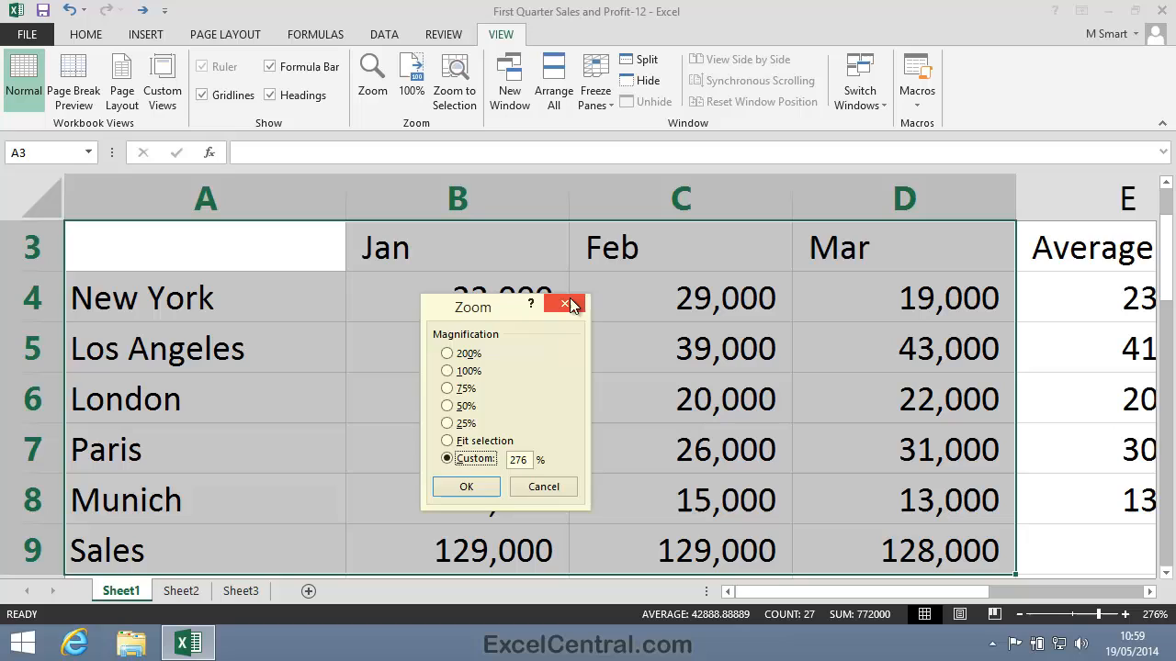
click(569, 305)
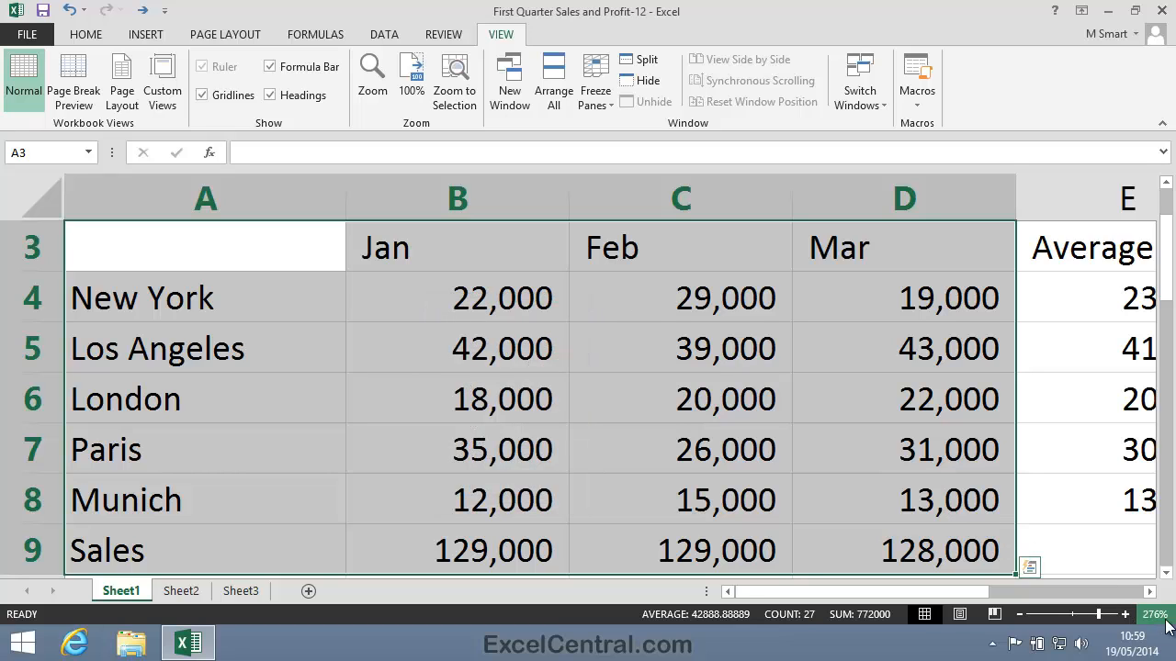
Zoom to the selected sales block from the View ribbon, then reset the sheet to 100%.
click(371, 75)
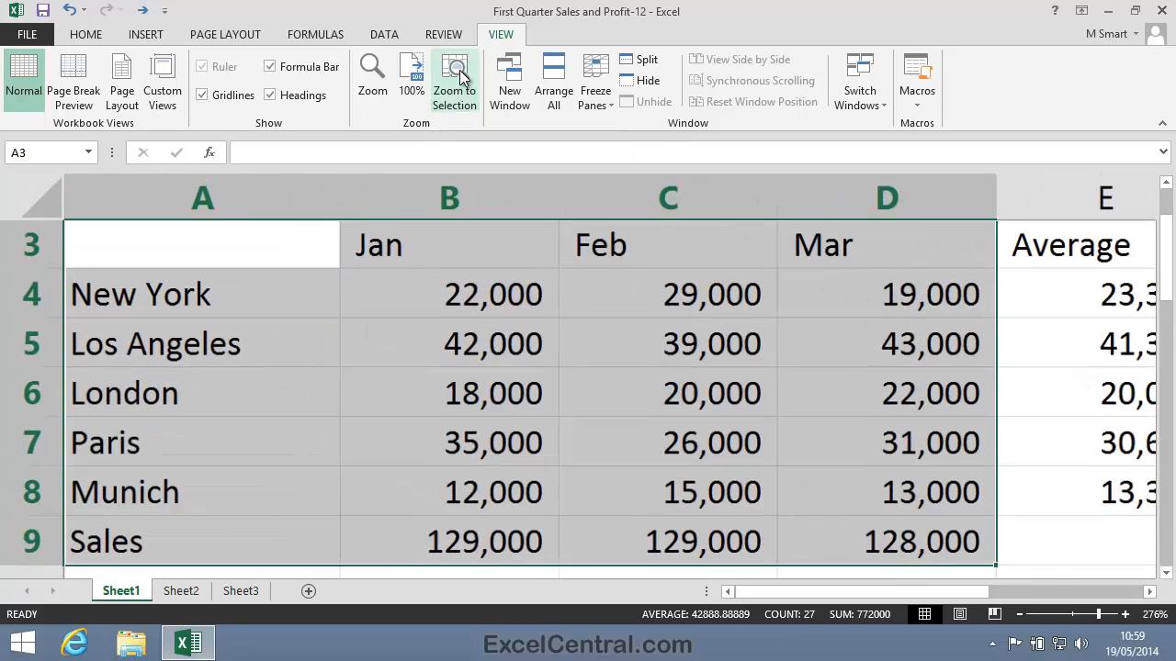
click(411, 73)
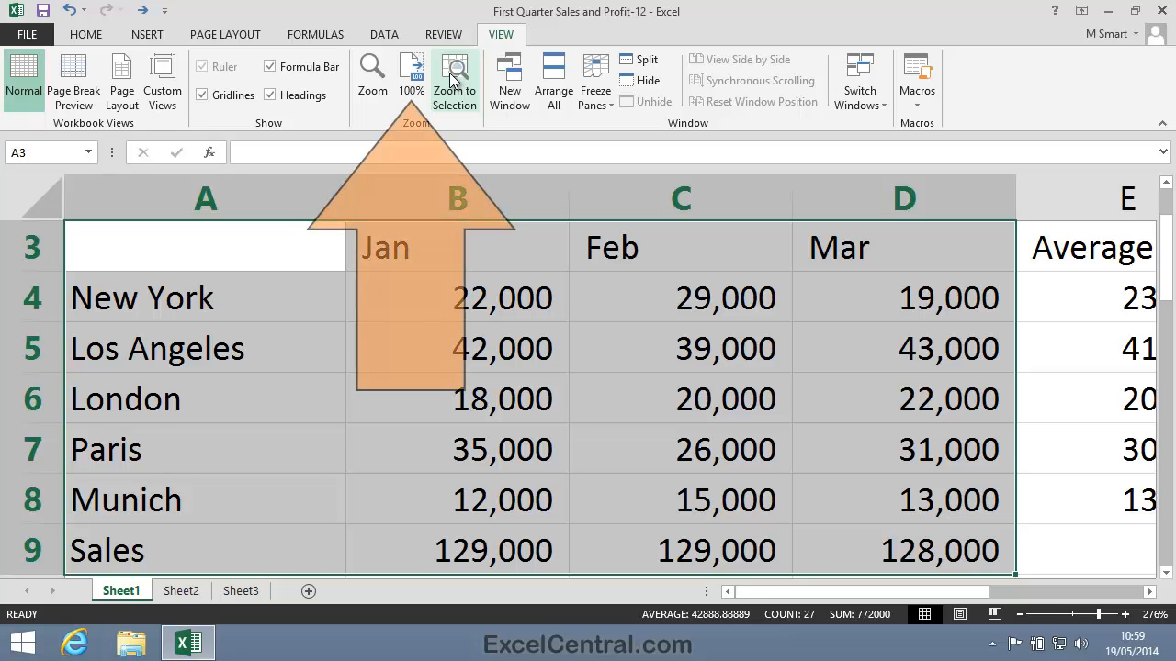
click(412, 73)
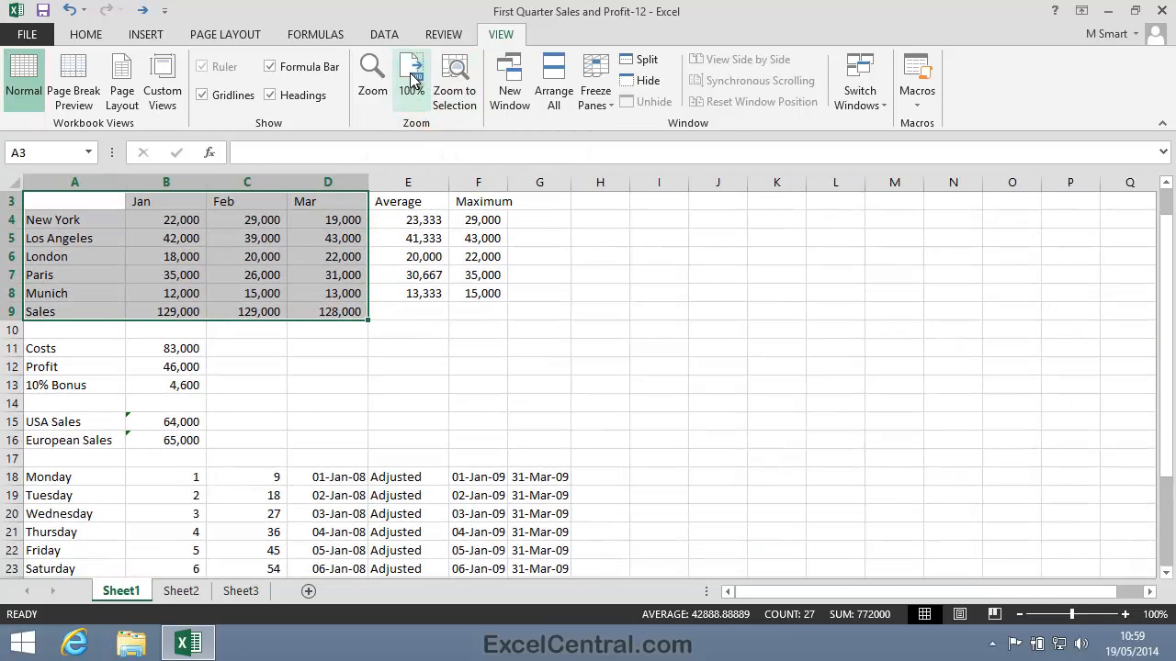